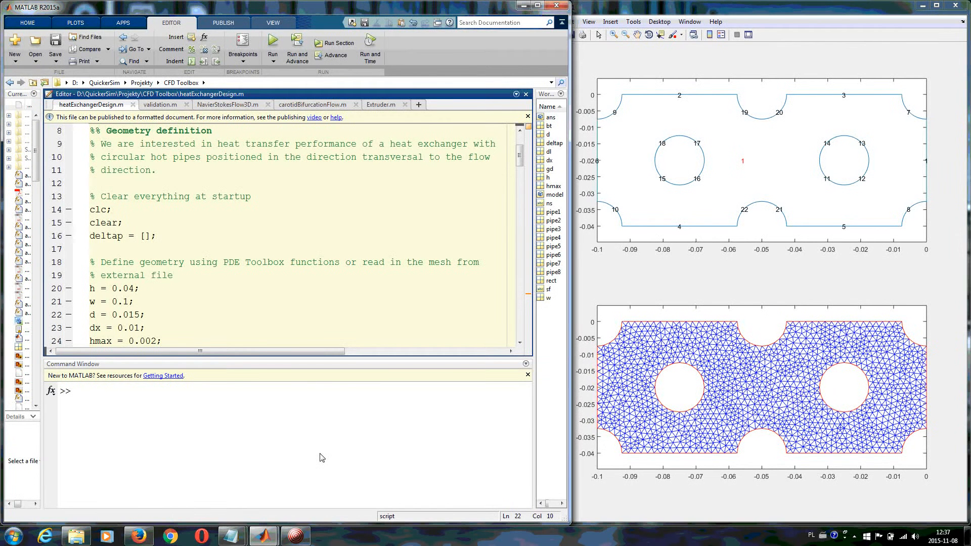
Set pipe diameter d to 0.025 on line 22 and rerun, pausing at the keyboard prompt.
click(141, 314)
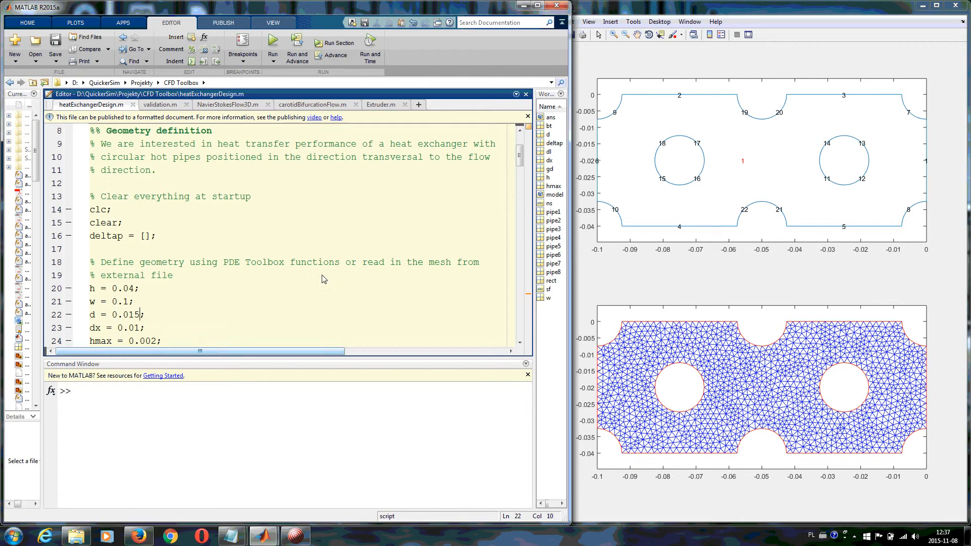
mouse_move(576, 162)
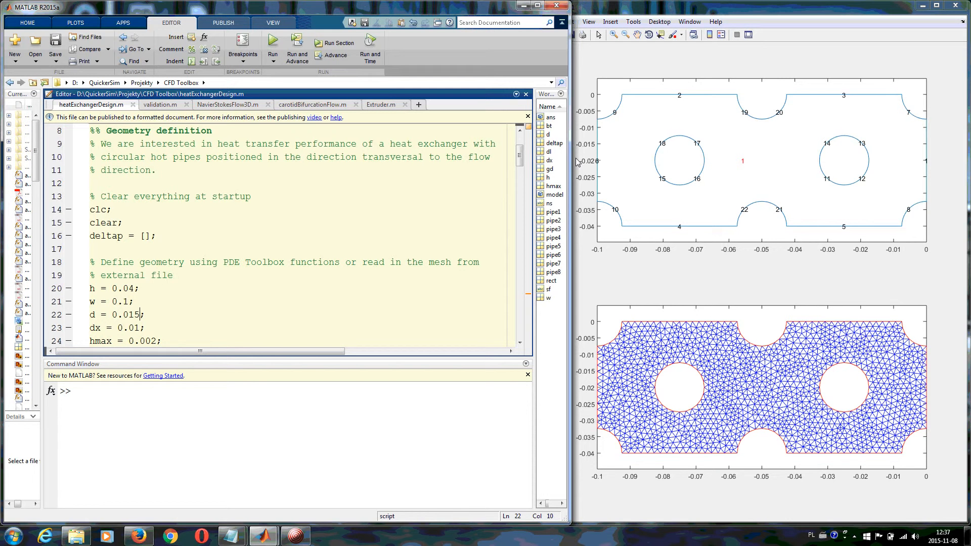
mouse_move(689, 160)
text(2)
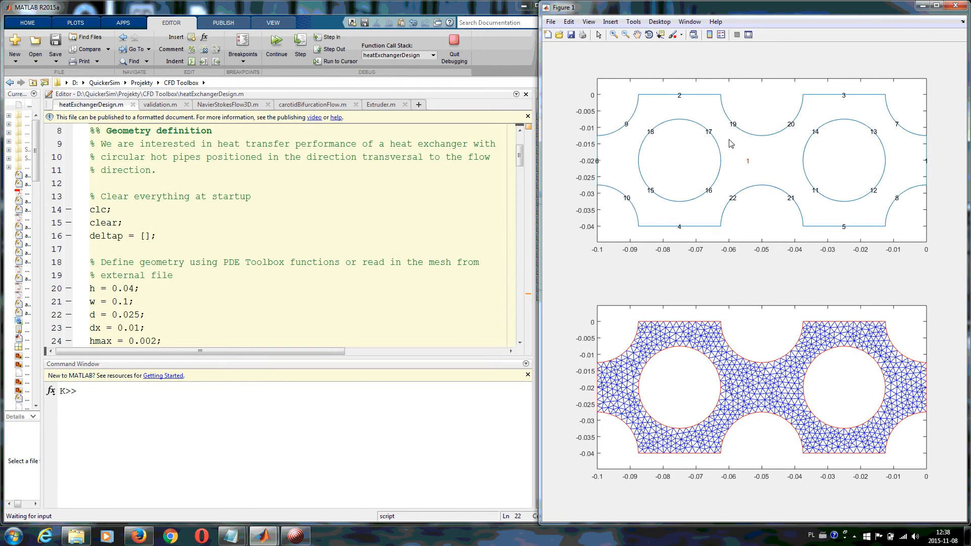
mouse_move(742, 372)
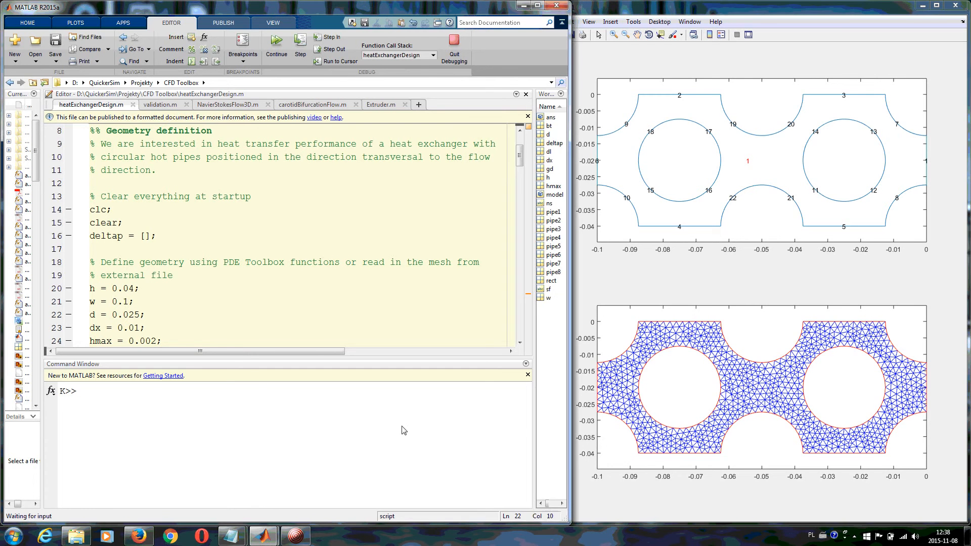
Enter return at the K>> prompt so residual, velocity and temperature contour plots appear.
text(retu)
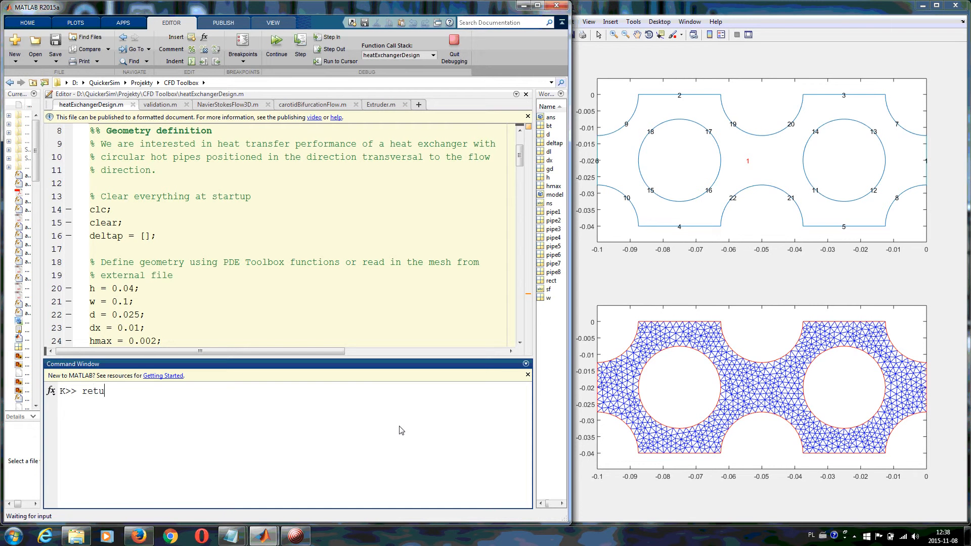
text(r)
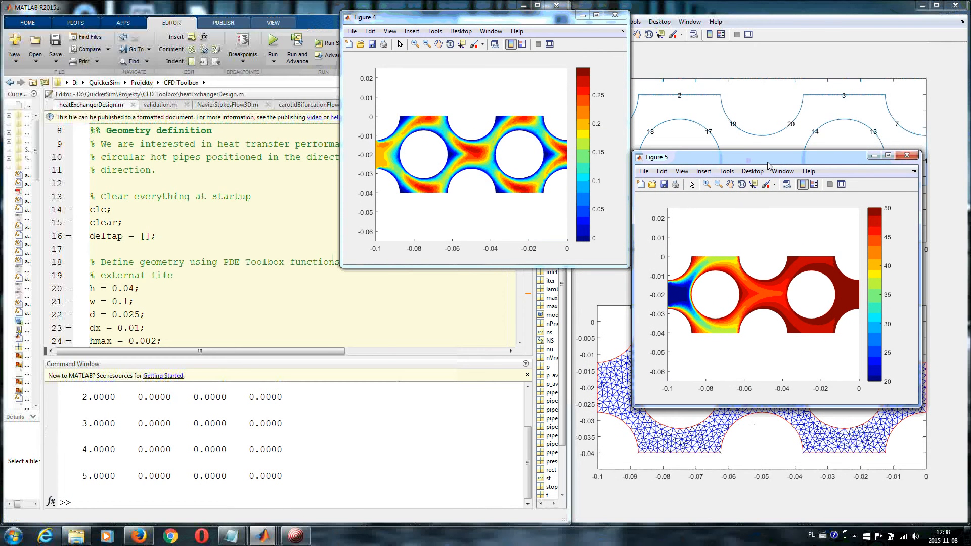
mouse_move(779, 163)
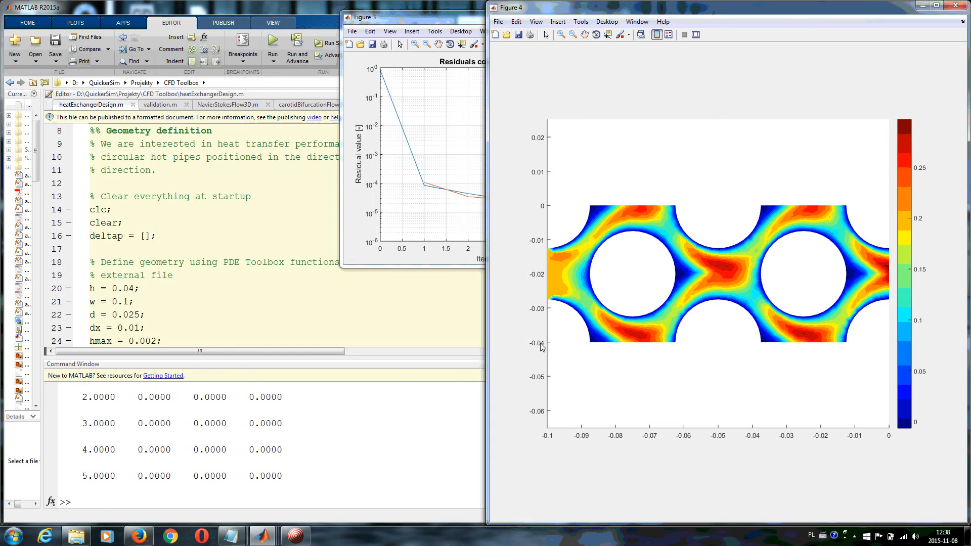
Query deltap in the Command Window, printing a pressure drop of 0.1646.
text(d)
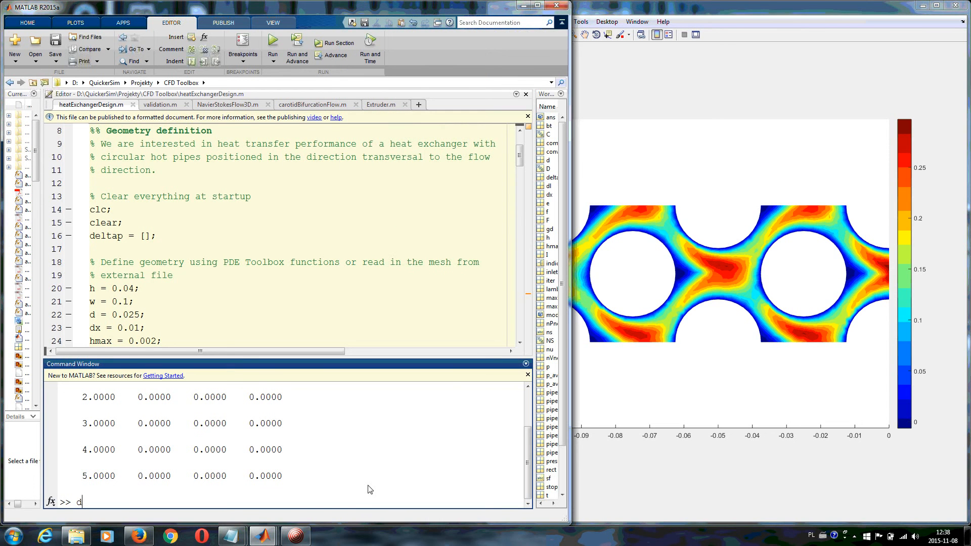
text(elta)
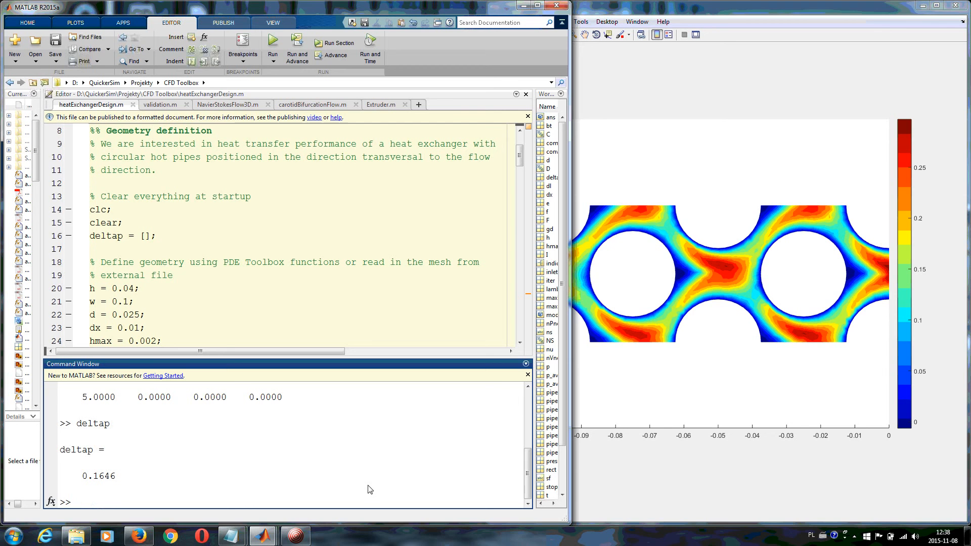
mouse_move(221, 450)
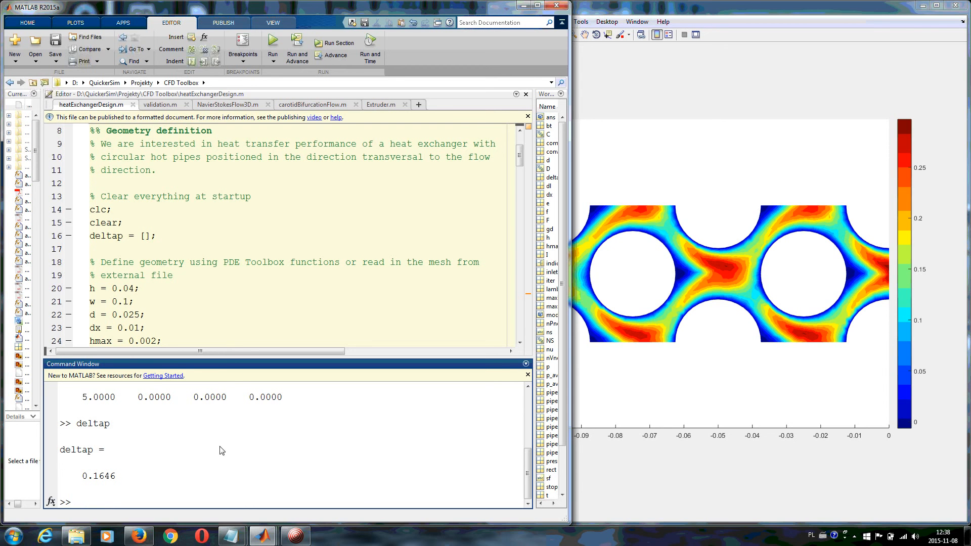